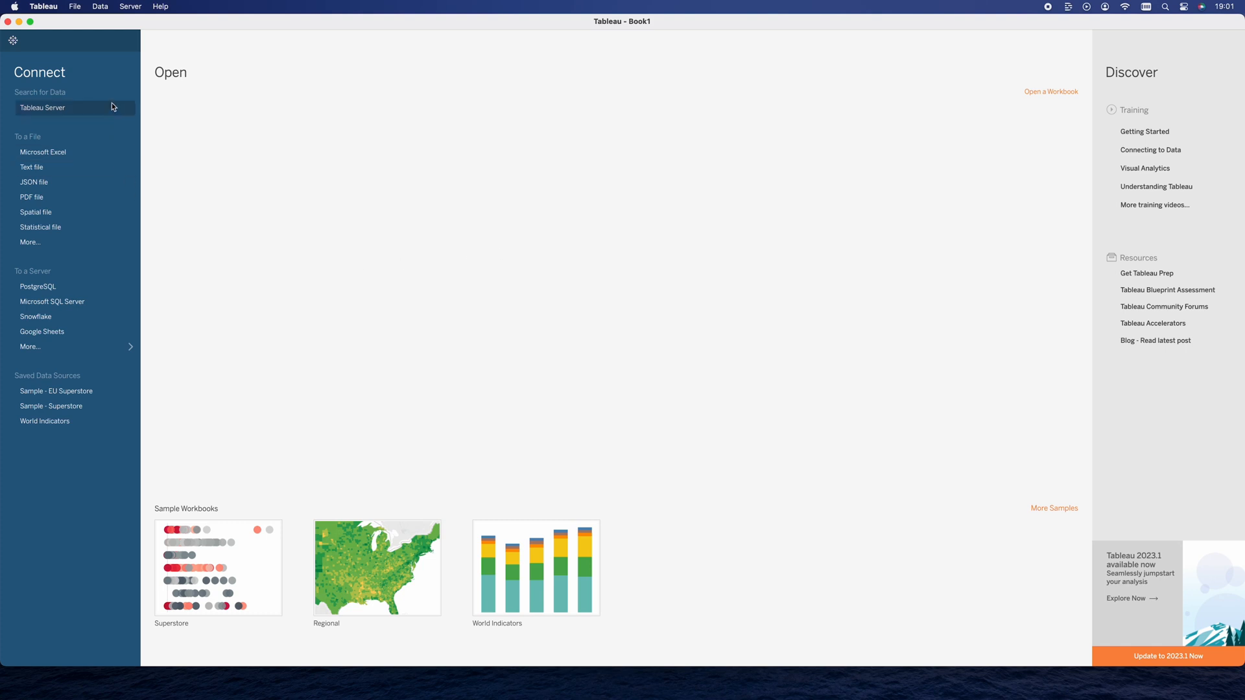
mouse_move(71, 346)
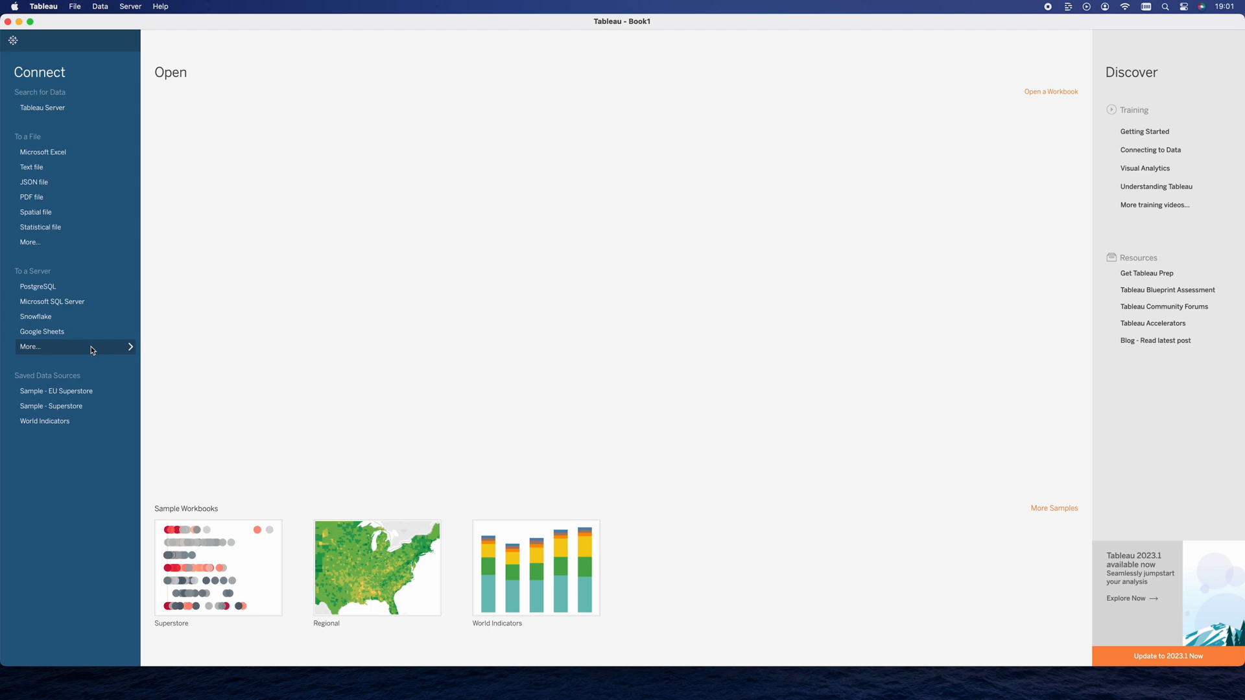